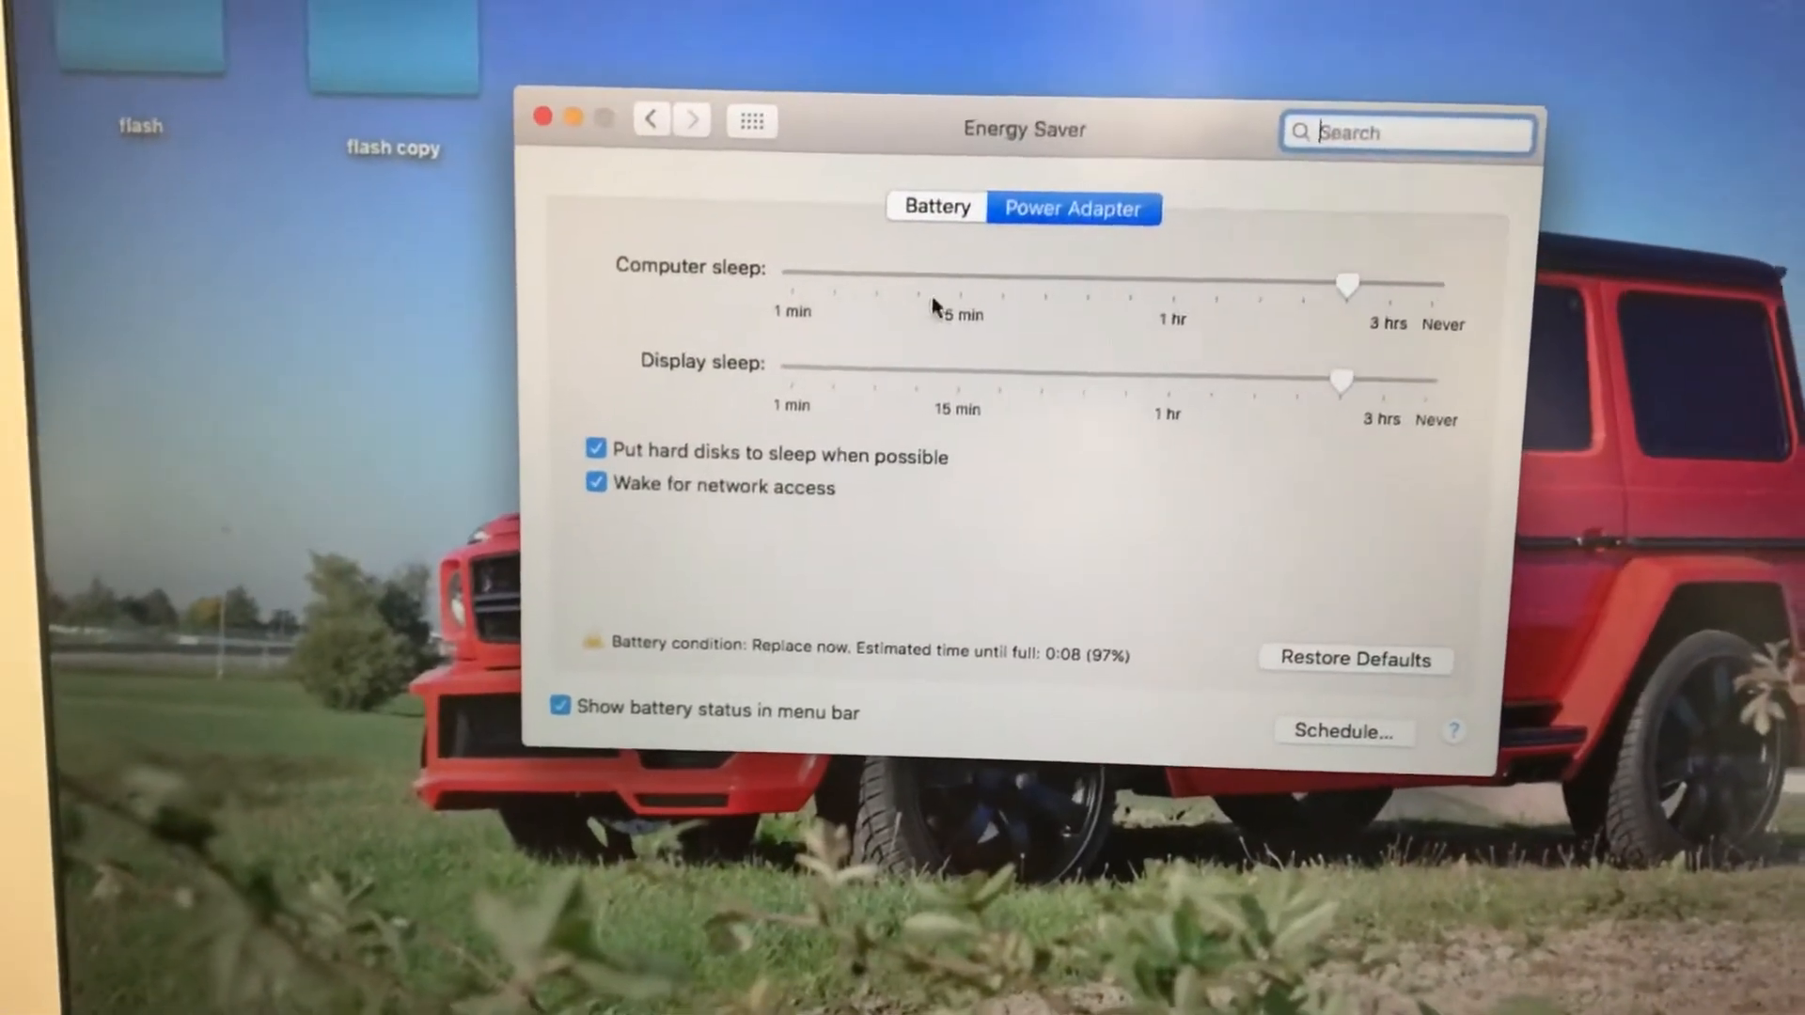
{"action": "left_click_drag", "start_coordinate": [1347, 284], "coordinate": [1378, 256]}
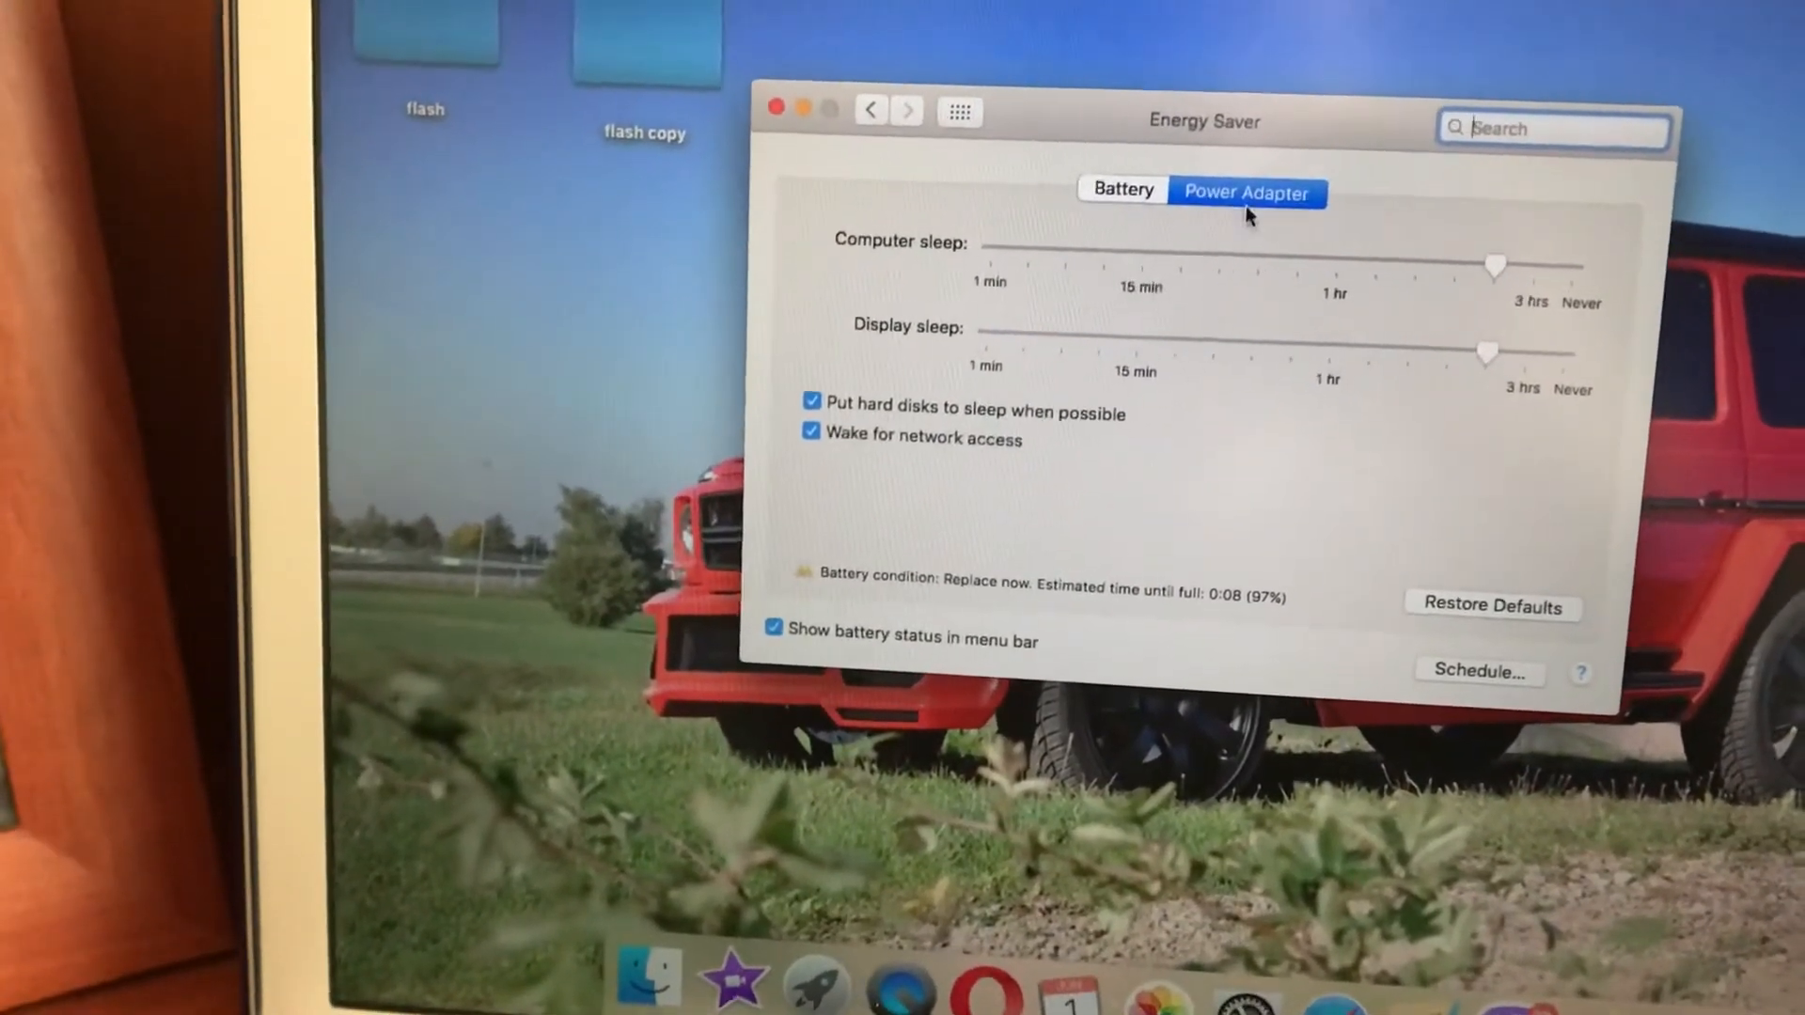
{"action": "left_click", "coordinate": [1122, 189]}
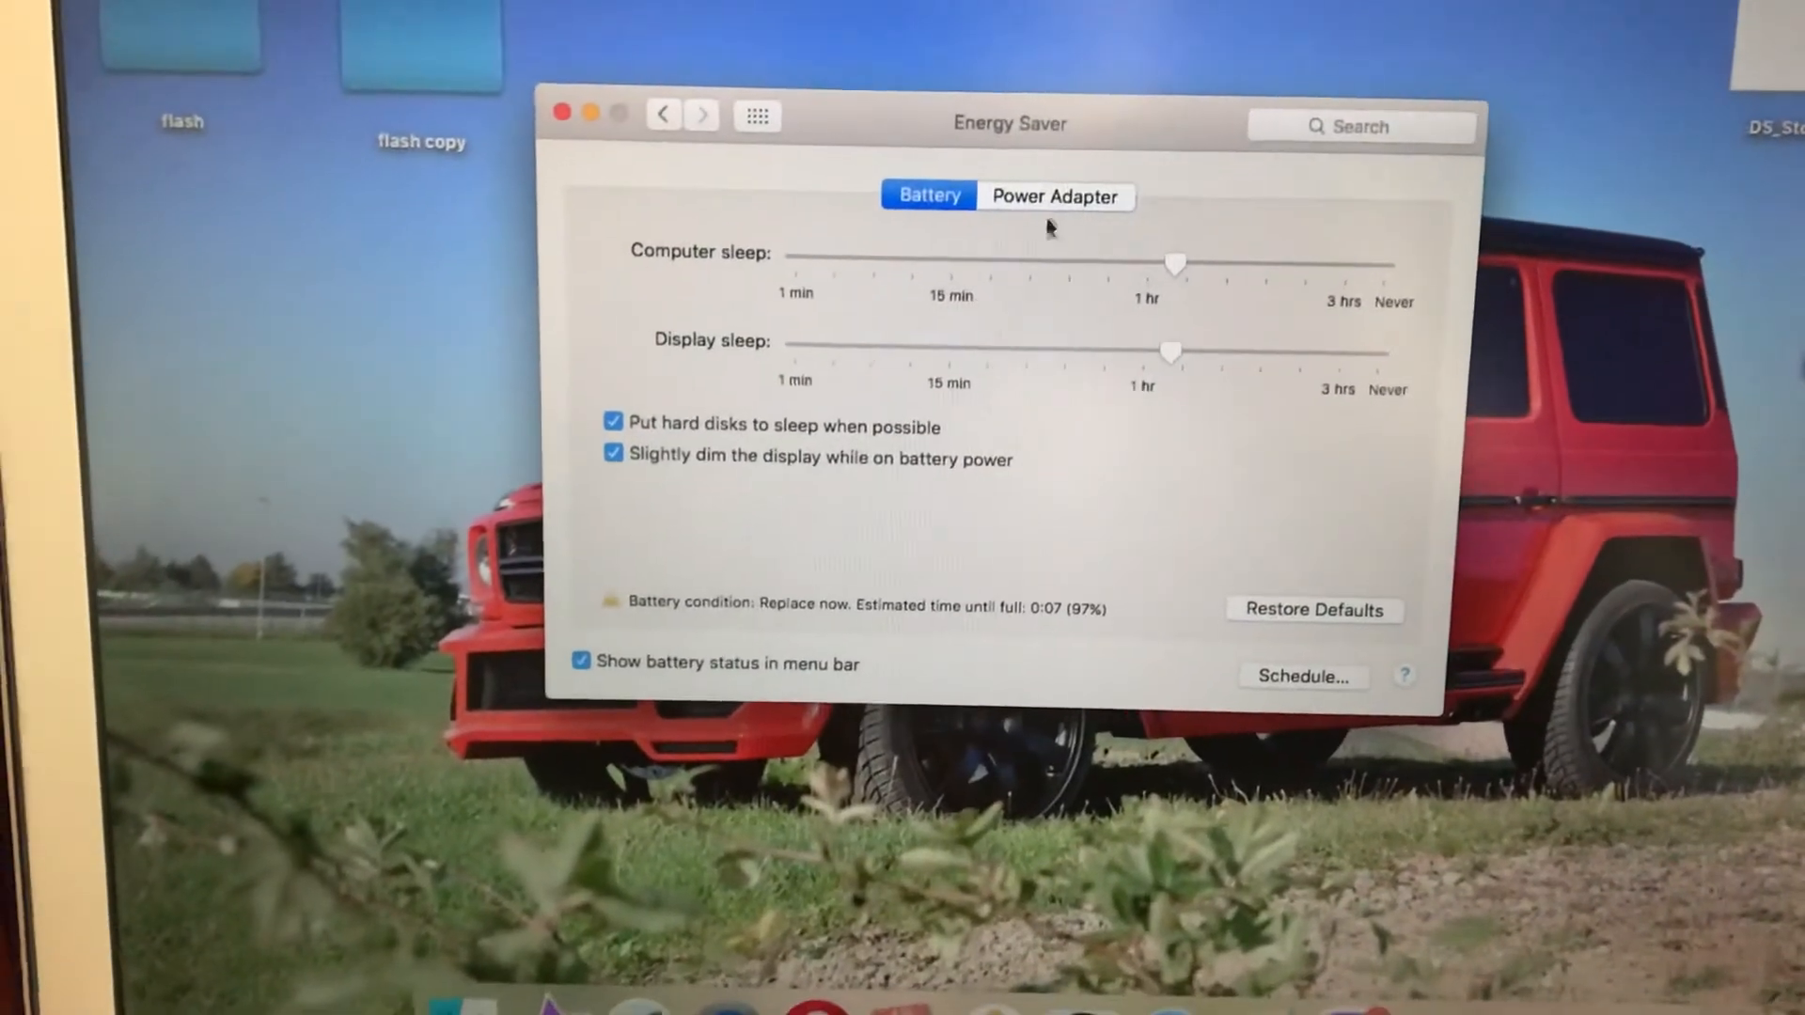
{"action": "left_click", "coordinate": [1055, 196]}
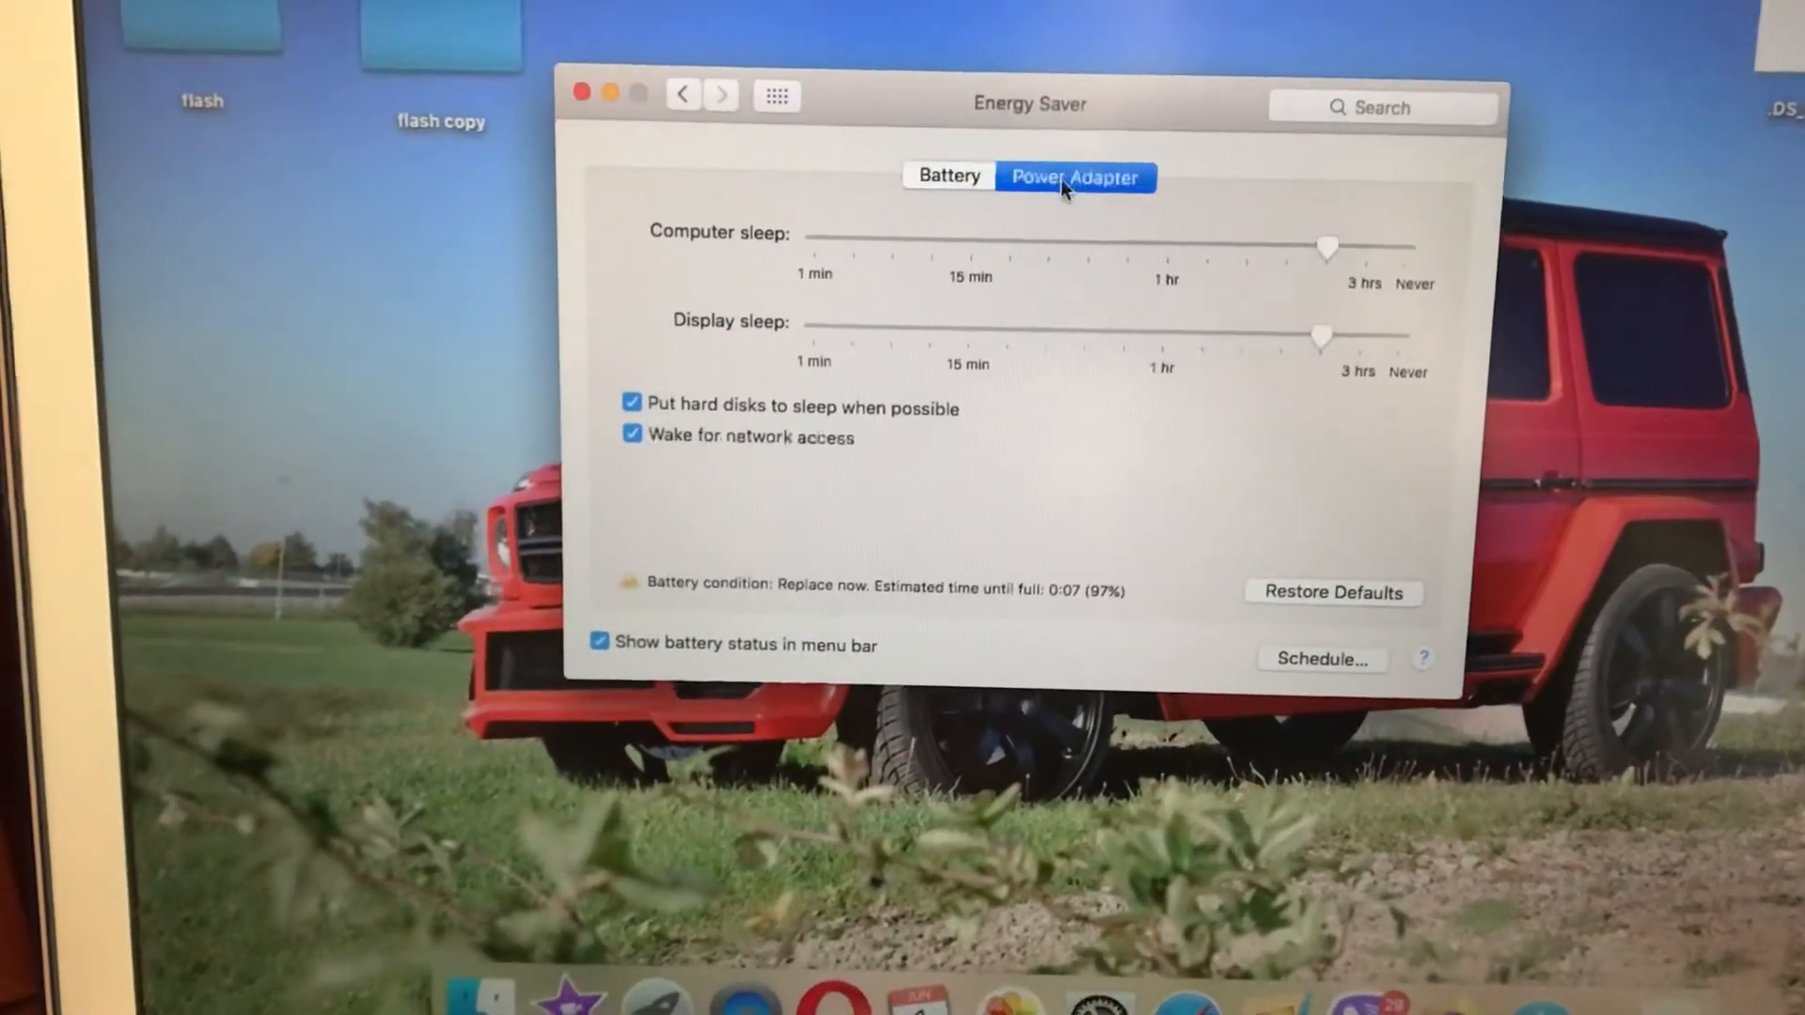